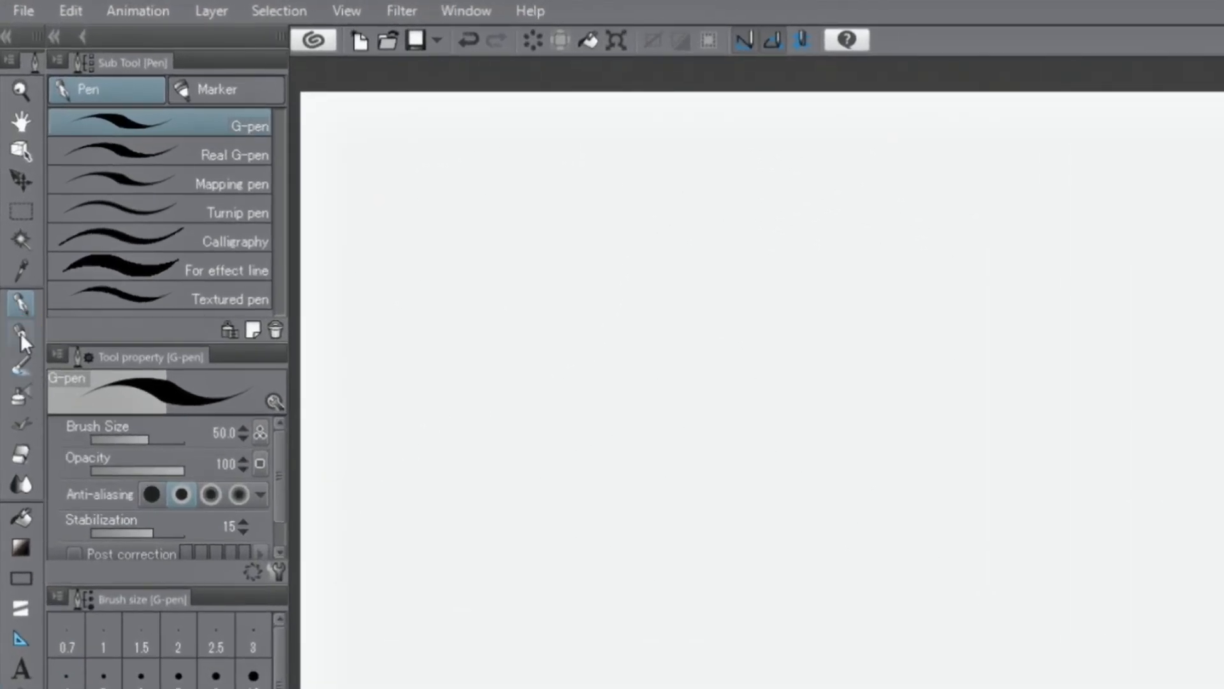
# Step: Switch to the Pencil tool and browse Mechanical pencil and other pencil variants
pyautogui.click(21, 335)
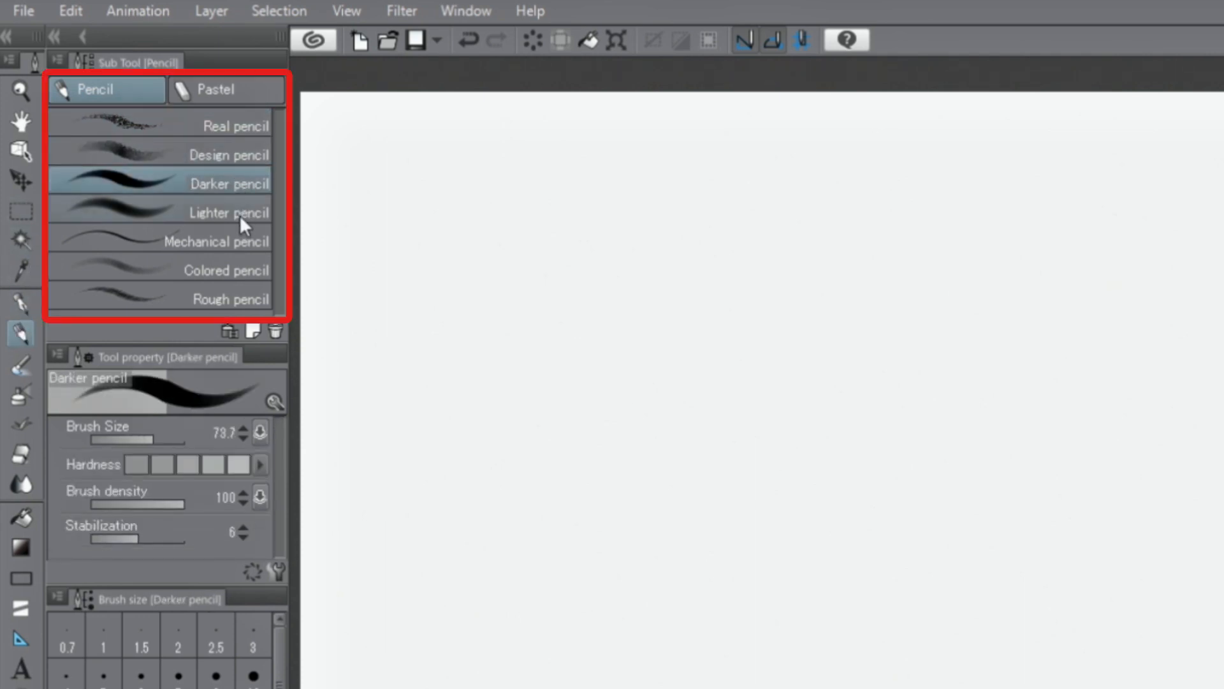
pyautogui.click(220, 241)
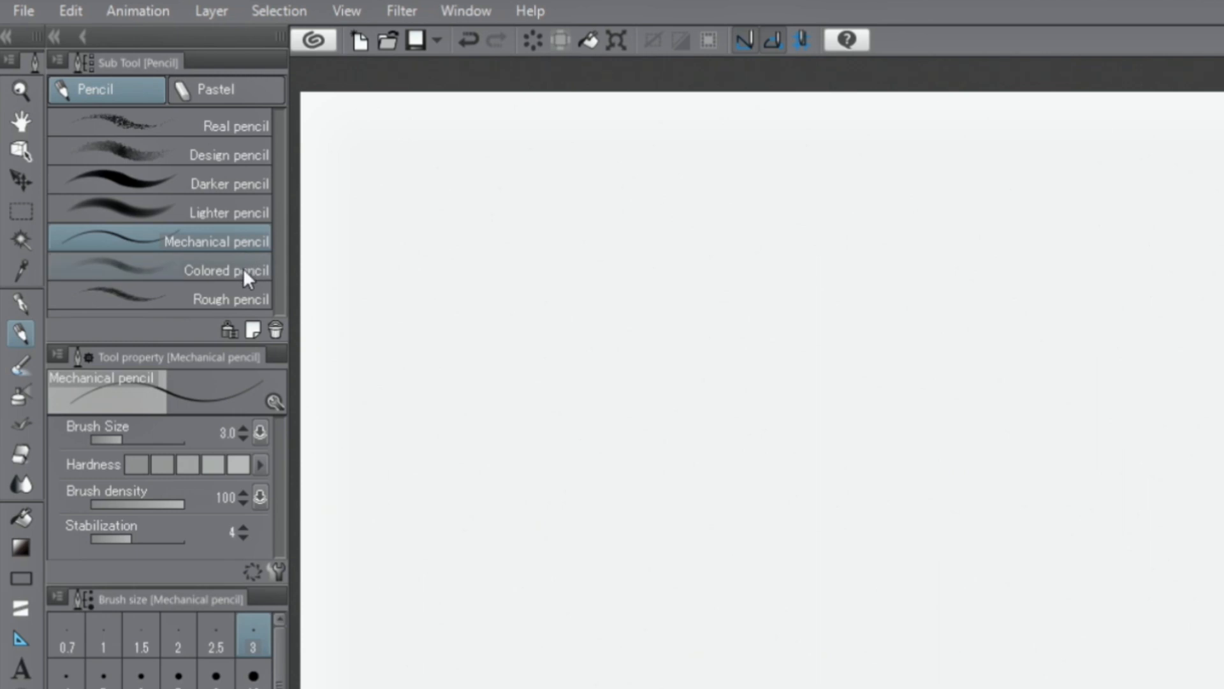
pyautogui.click(230, 299)
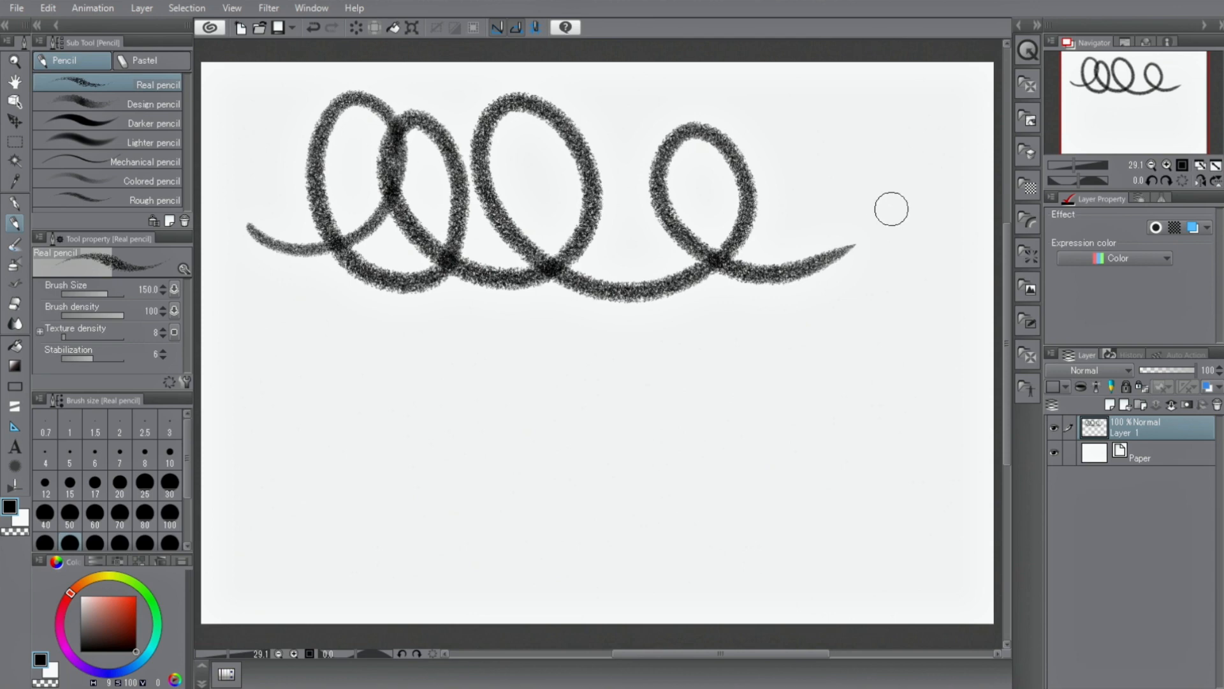
pyautogui.moveTo(637, 245)
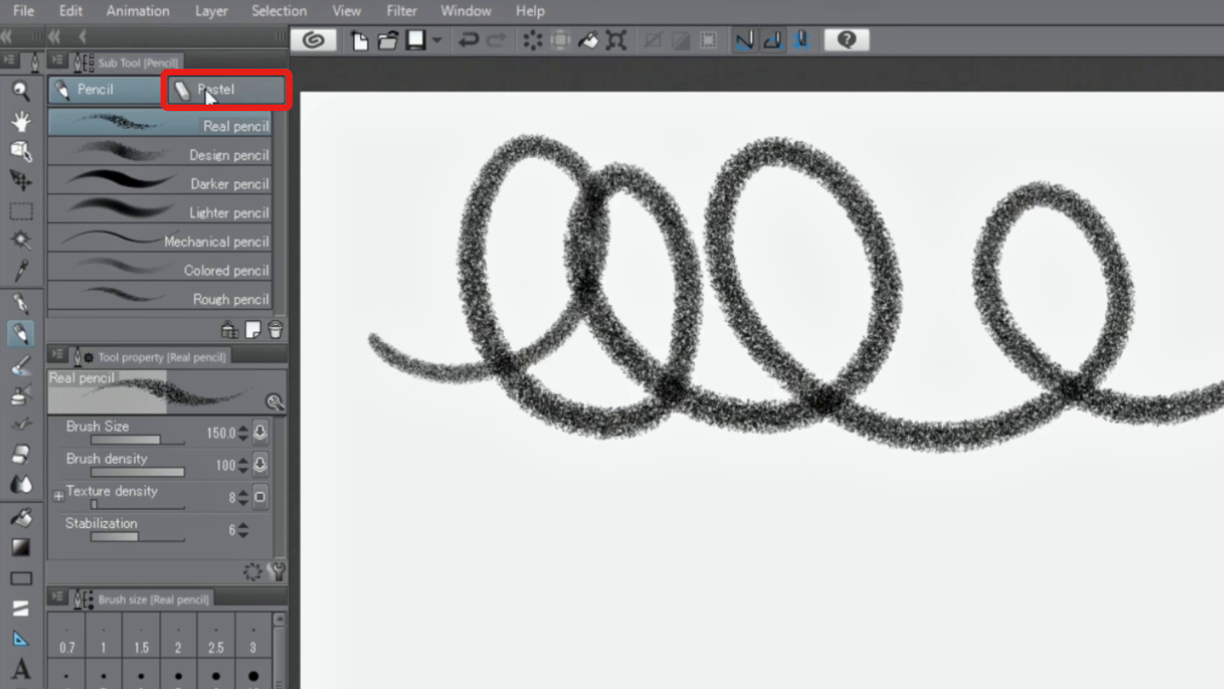
# Step: Show the Pastel group, try Charcoal, then select Crayon for the next stroke
pyautogui.click(223, 89)
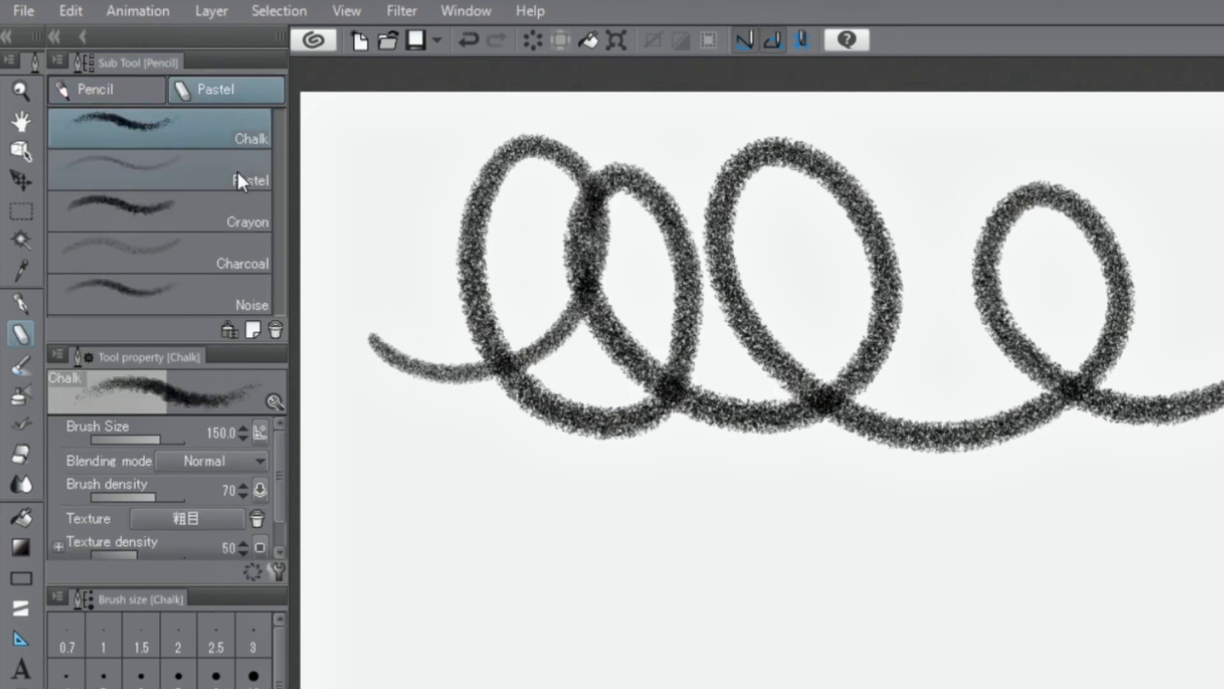
pyautogui.click(157, 263)
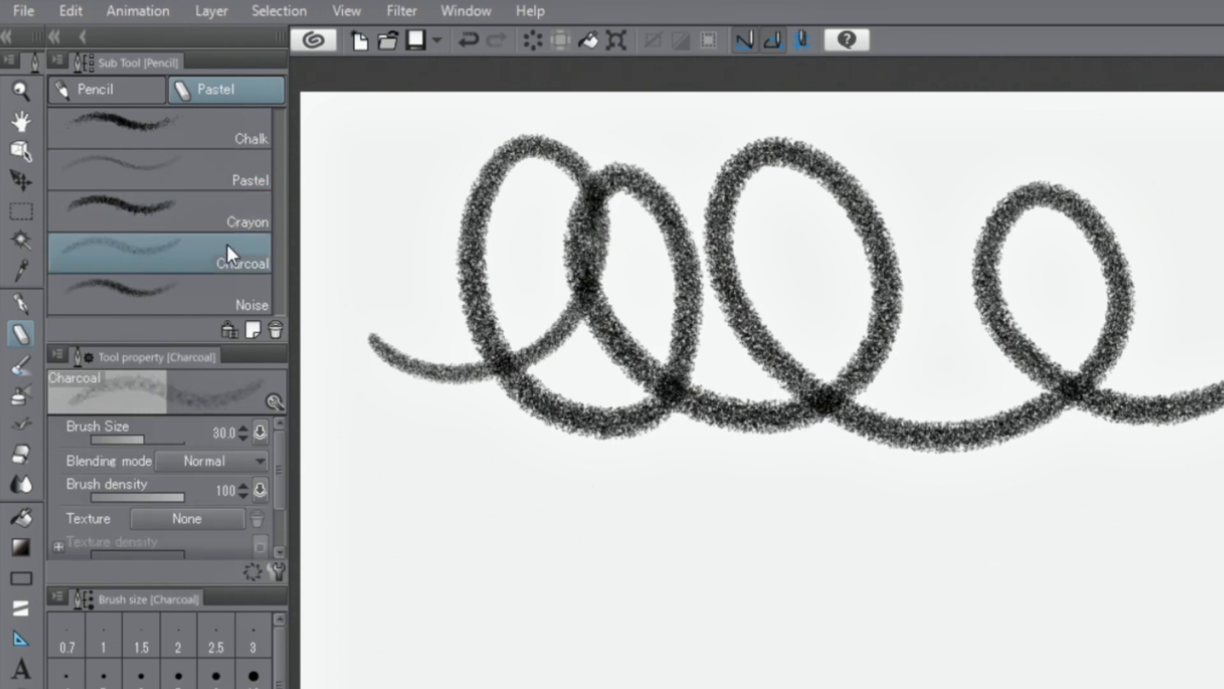
pyautogui.click(231, 281)
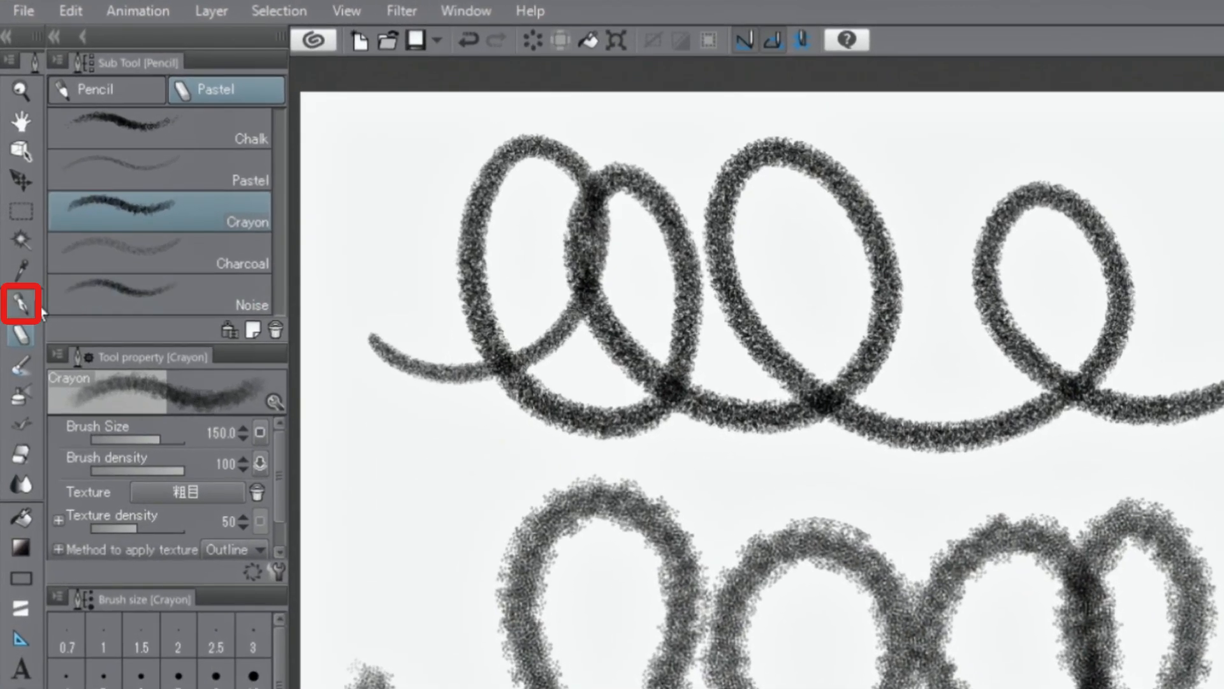
# Step: Activate the Pen tool, view the Marker group, then return to the Pen group
pyautogui.click(20, 303)
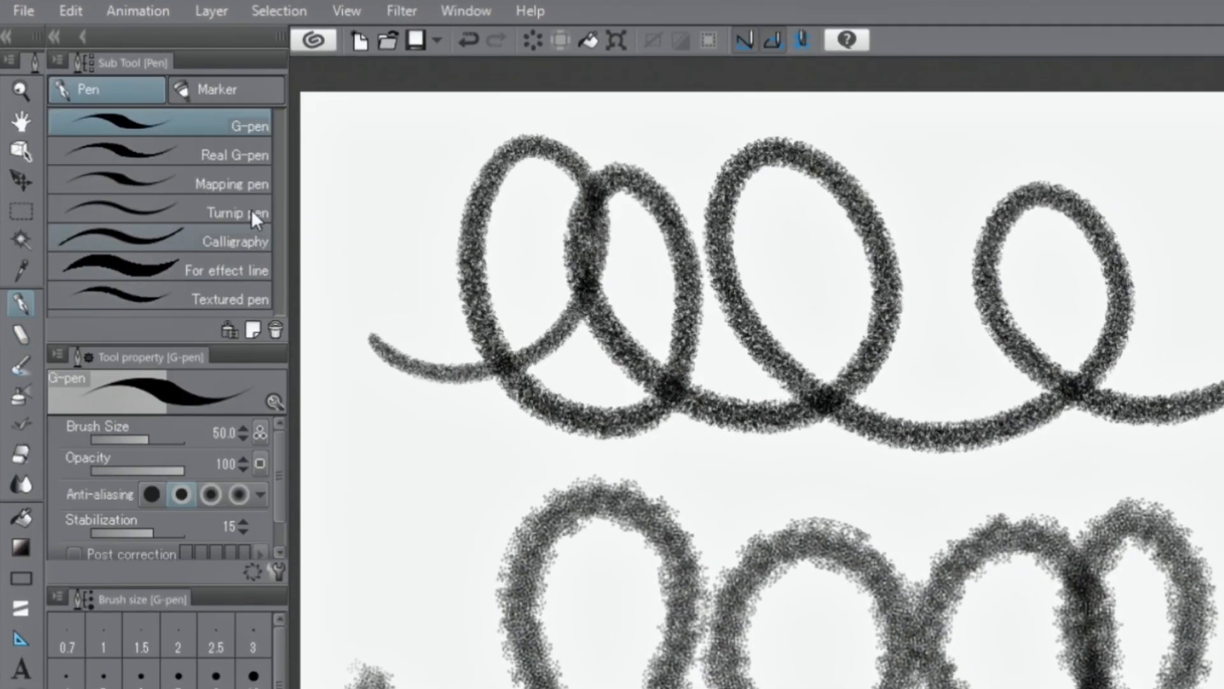
pyautogui.click(226, 90)
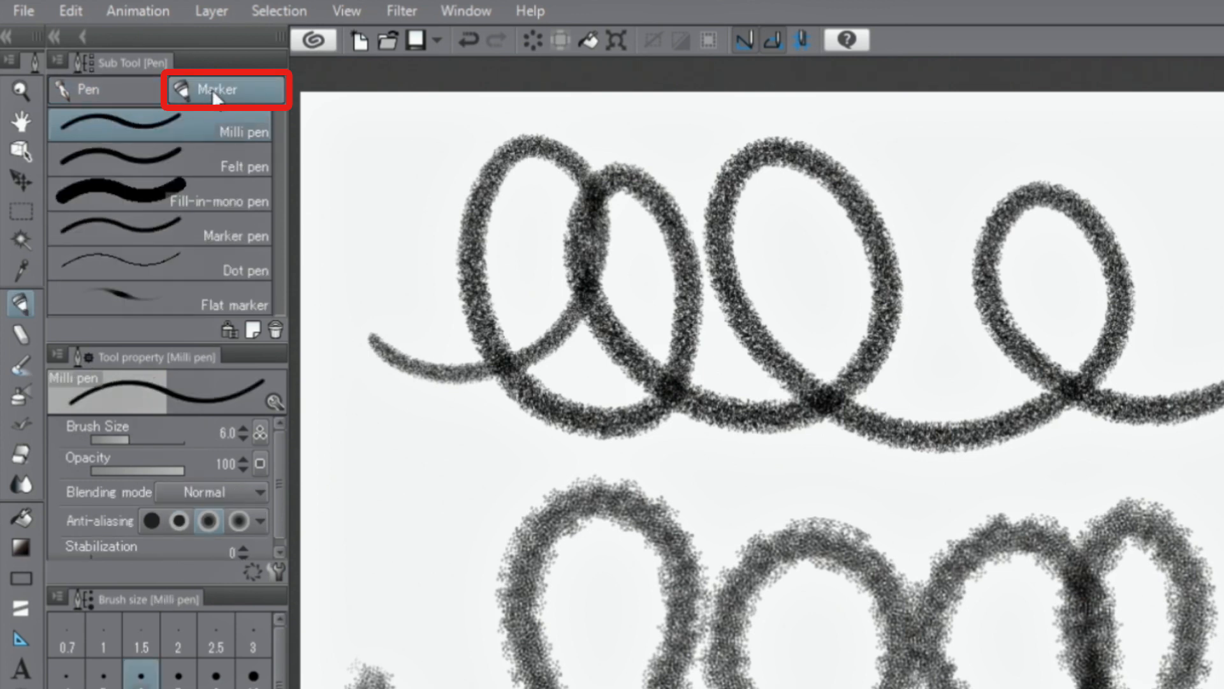
pyautogui.click(87, 89)
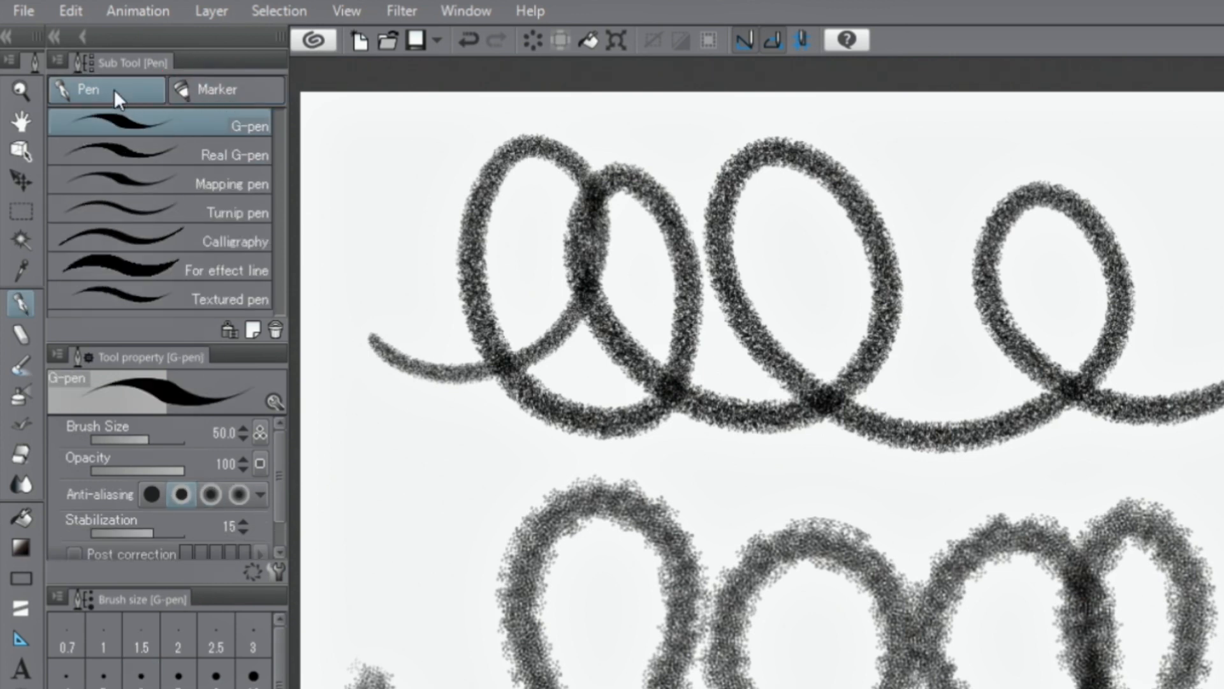
pyautogui.moveTo(86, 324)
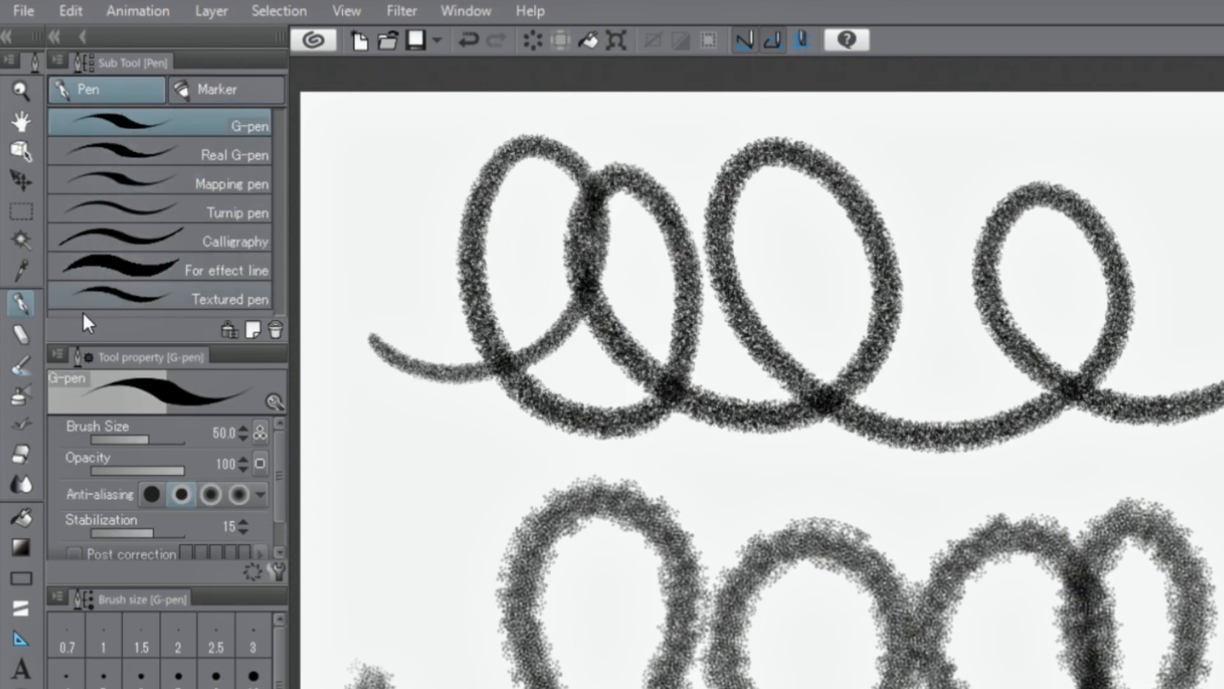
# Step: Activate the Brush tool and view the Oil paint and India ink groups
pyautogui.click(21, 370)
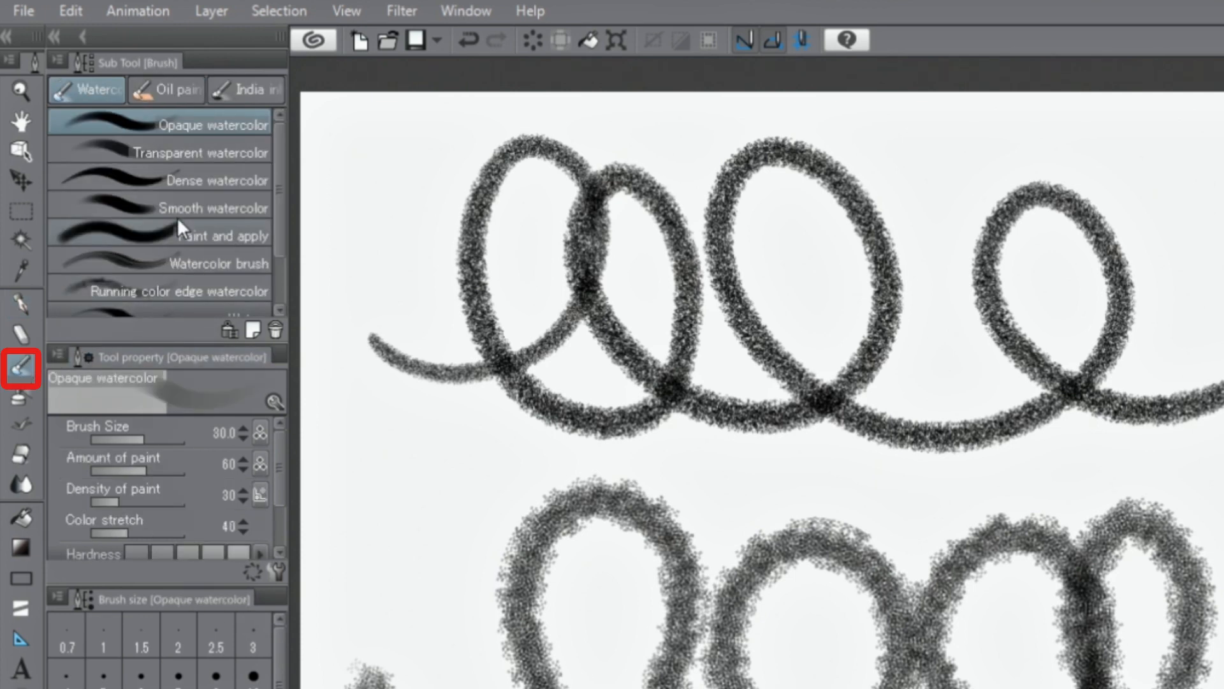
pyautogui.click(168, 90)
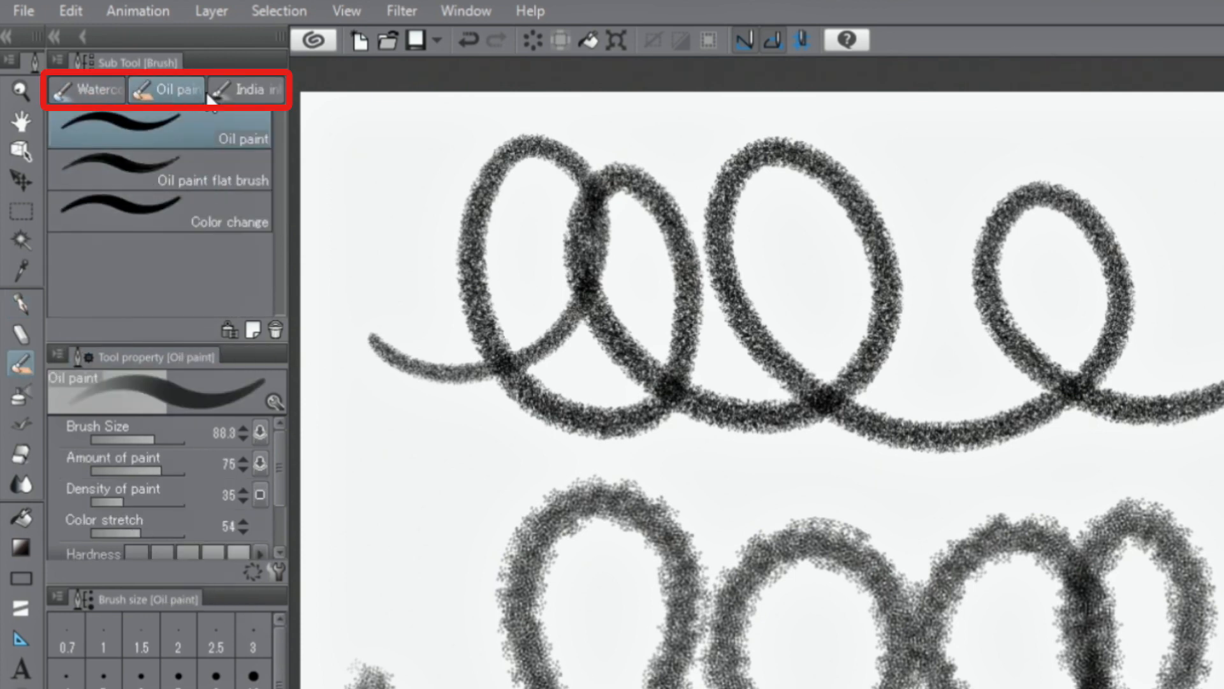
pyautogui.click(257, 89)
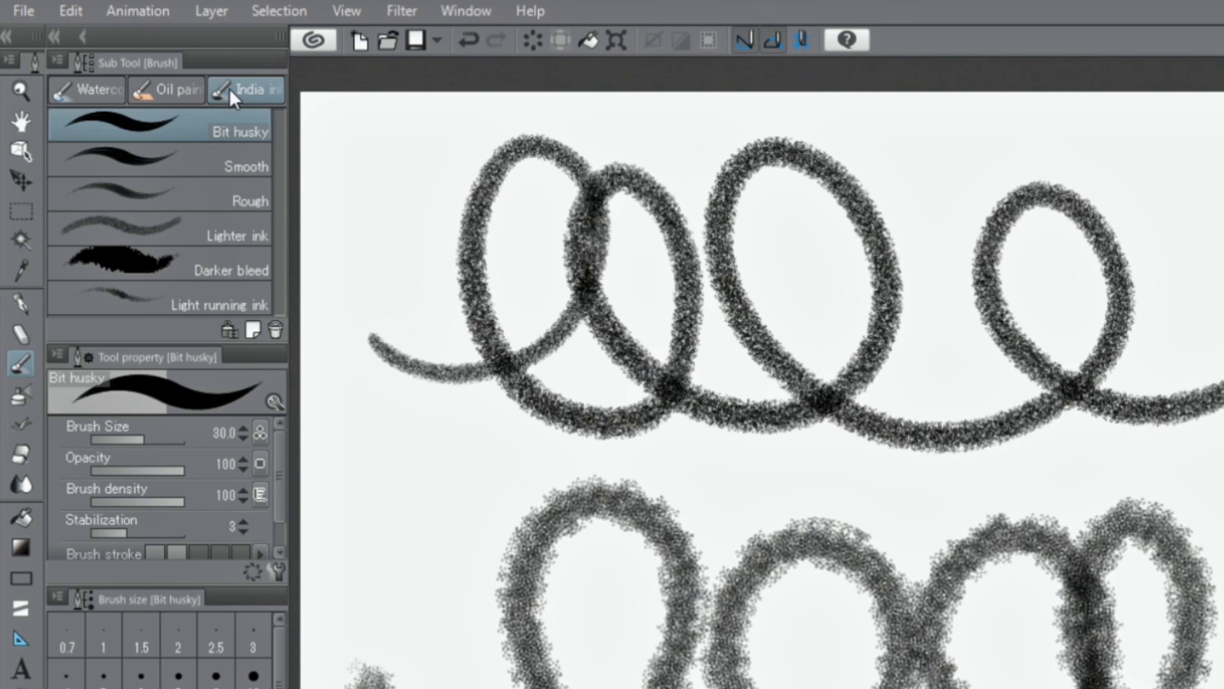
pyautogui.moveTo(118, 119)
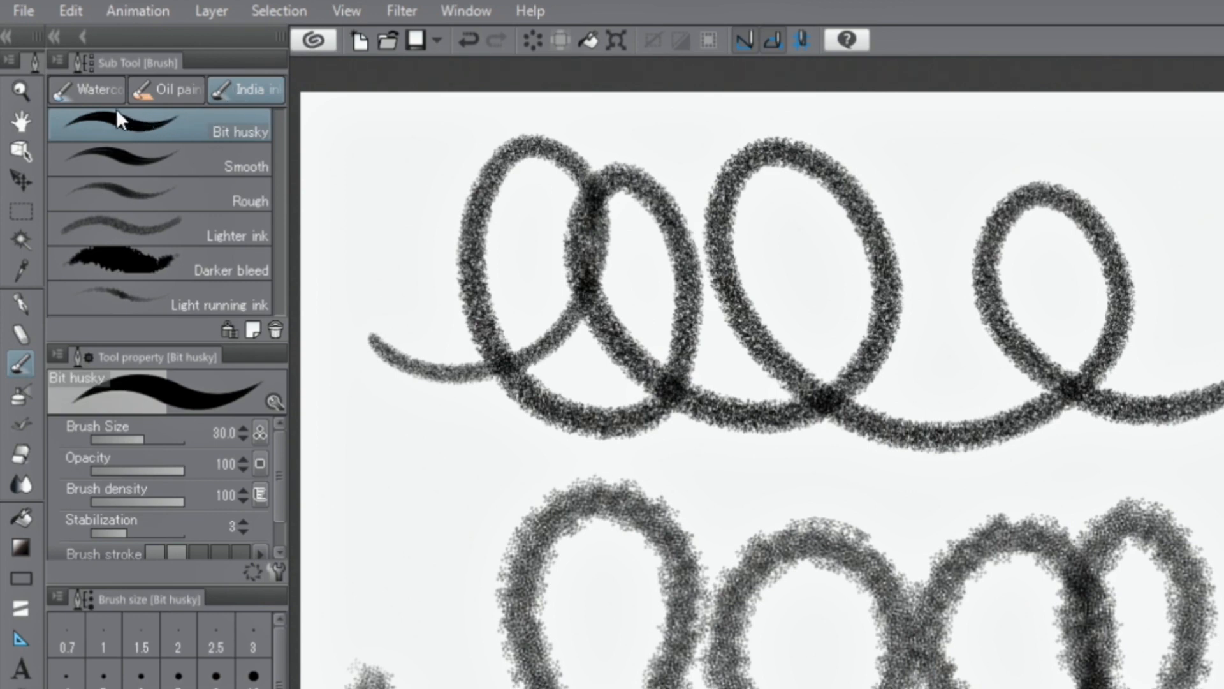